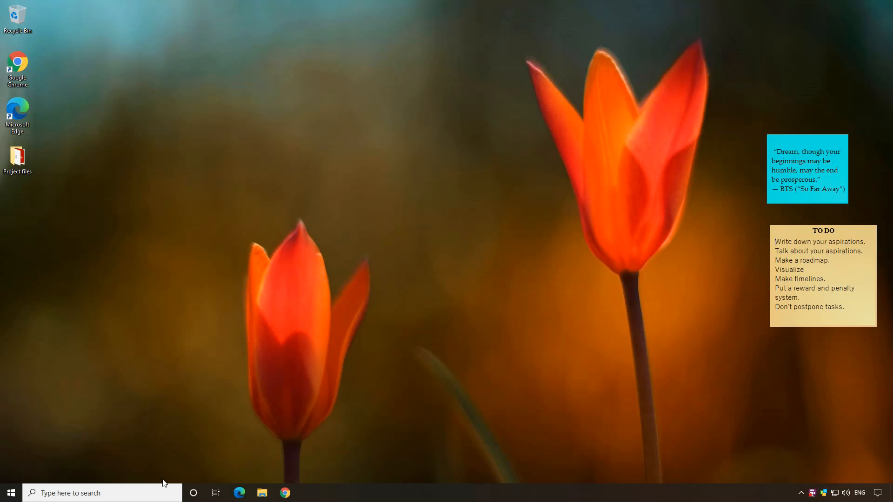
Search Windows for 'notezilla troubleshooter' and launch the Notezilla Troubleshooter.
left_click(86, 493)
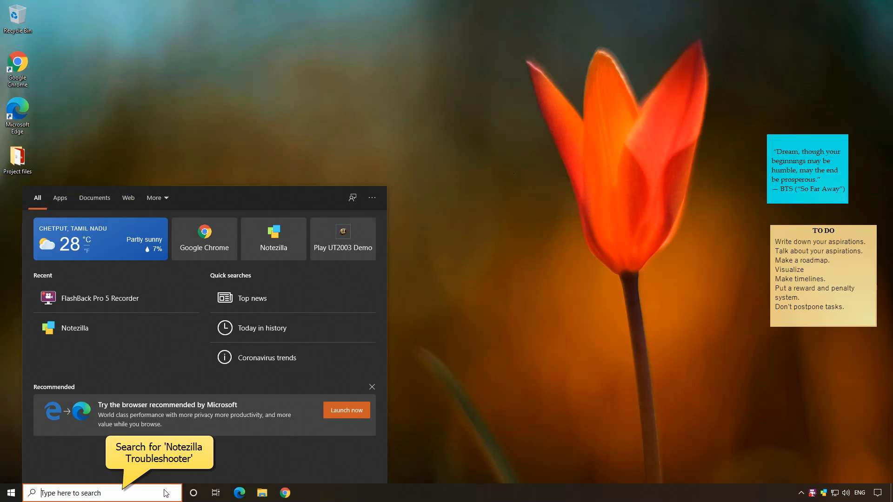
type("notezilla")
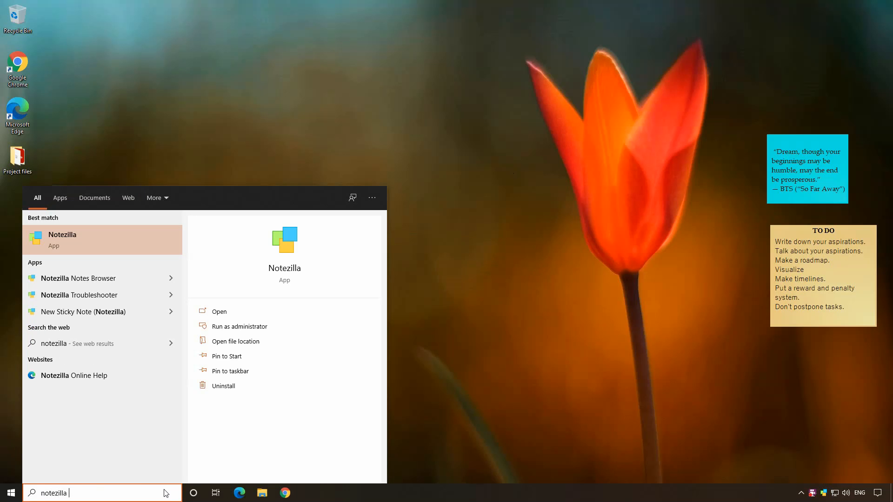
type("troubleshooter")
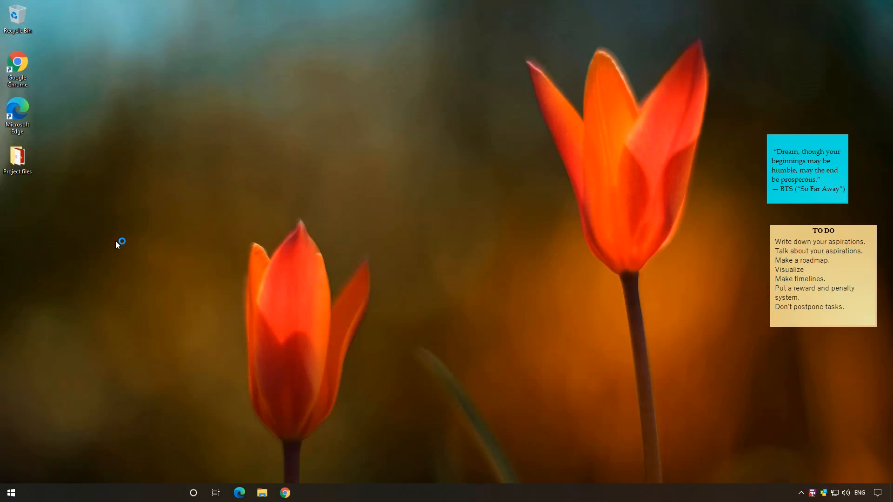
Clean up Notezilla data and start fresh using default data and backup folders, confirming deletion.
left_click(308, 493)
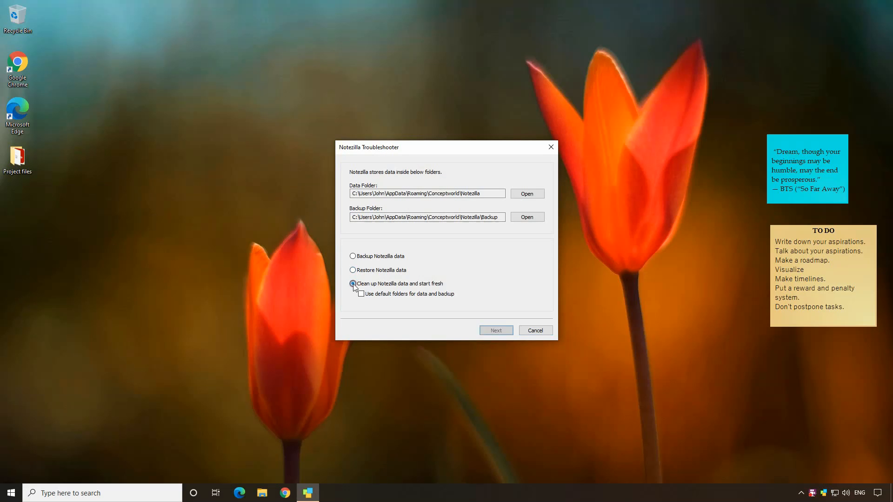
left_click(352, 284)
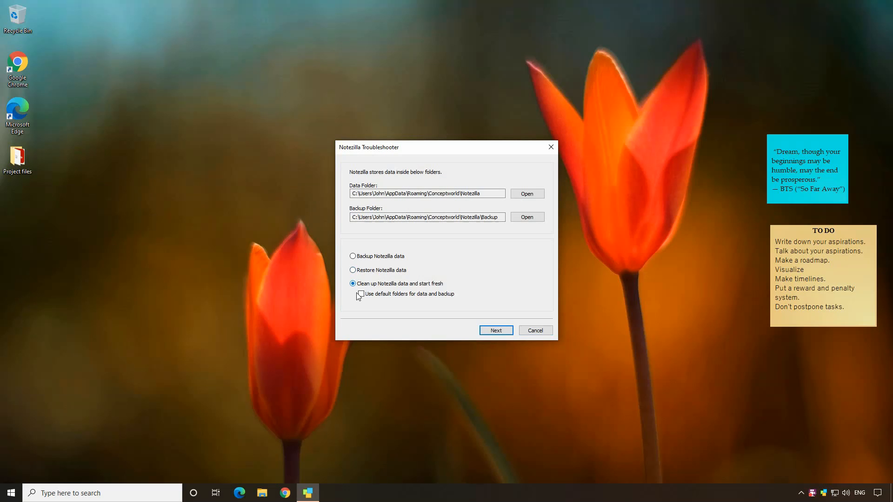
left_click(360, 294)
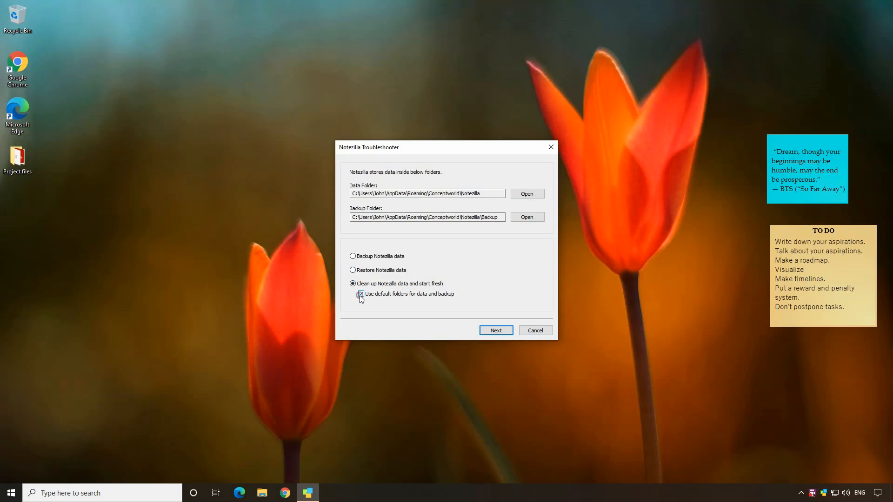
left_click(495, 330)
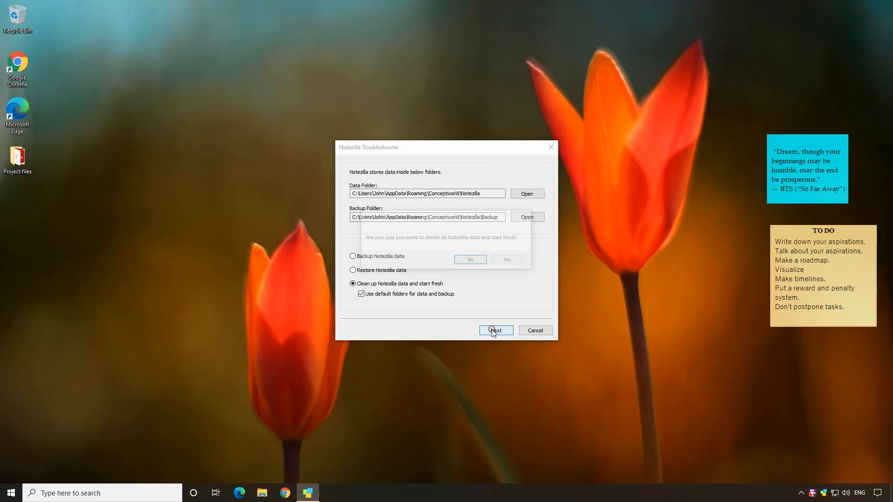
left_click(495, 330)
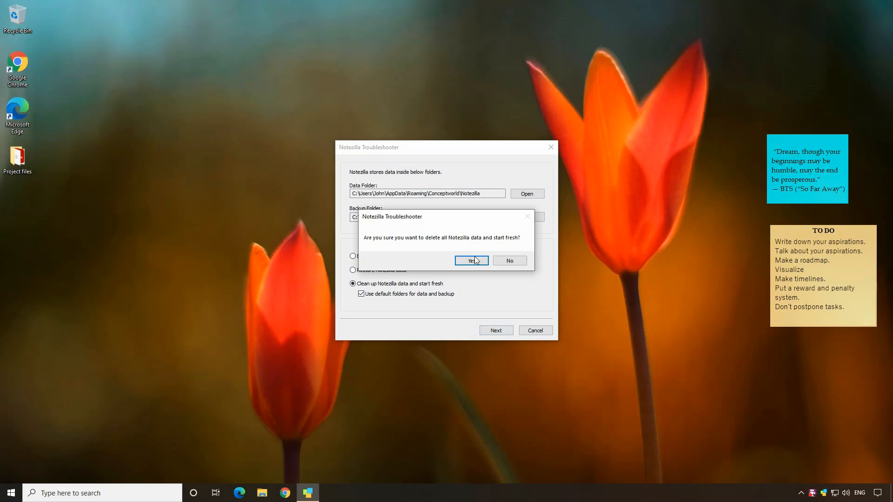
left_click(469, 260)
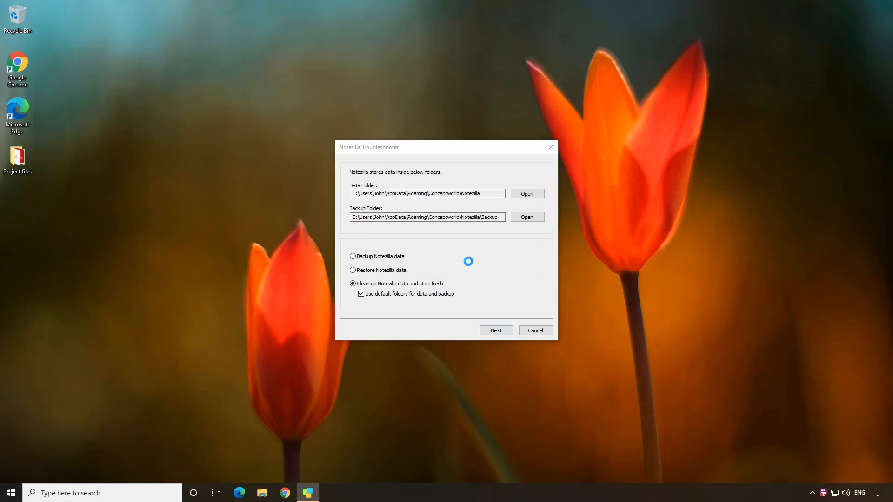
left_click(495, 331)
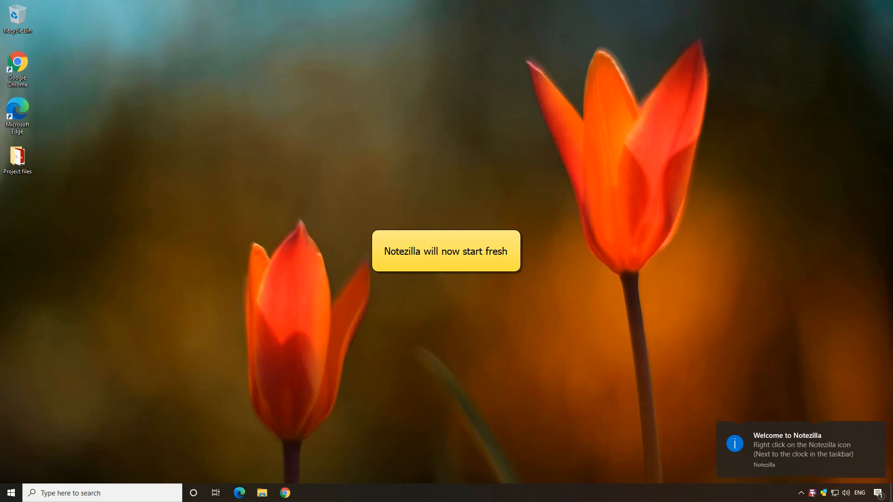
Dismiss the 'Welcome to Notezilla' notice and choose Sync from the Notezilla tray menu.
left_click(876, 429)
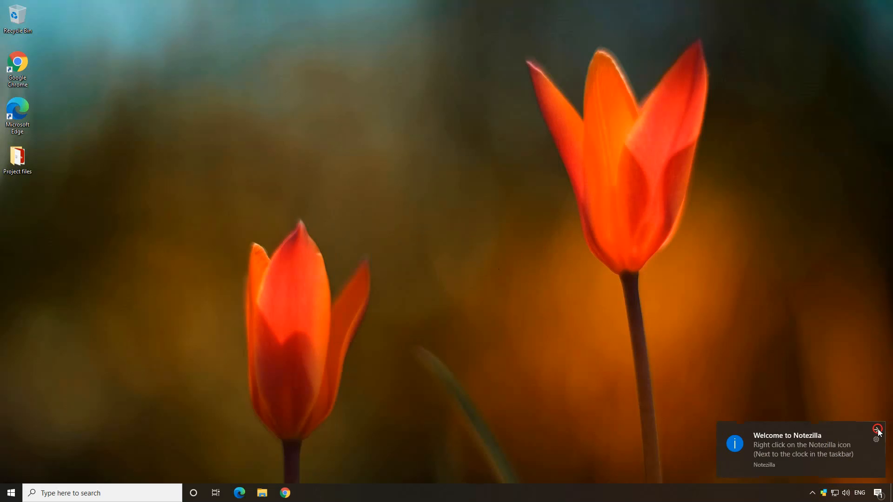
left_click(877, 429)
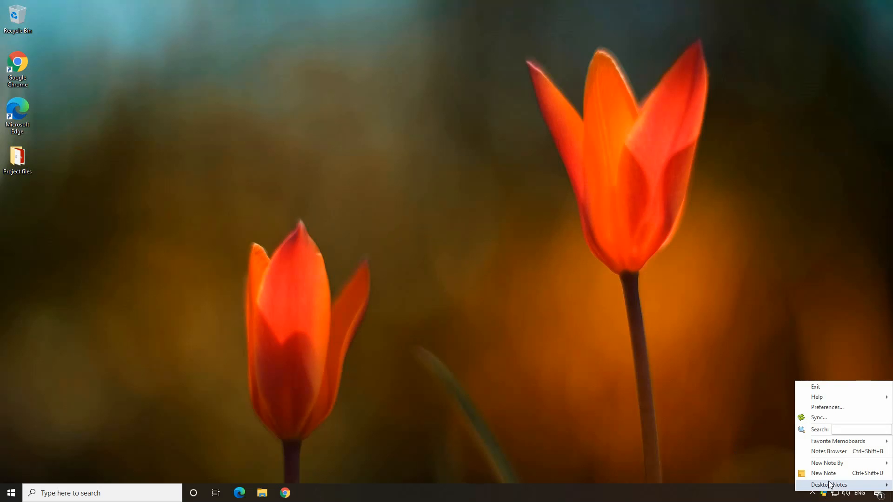
left_click(819, 418)
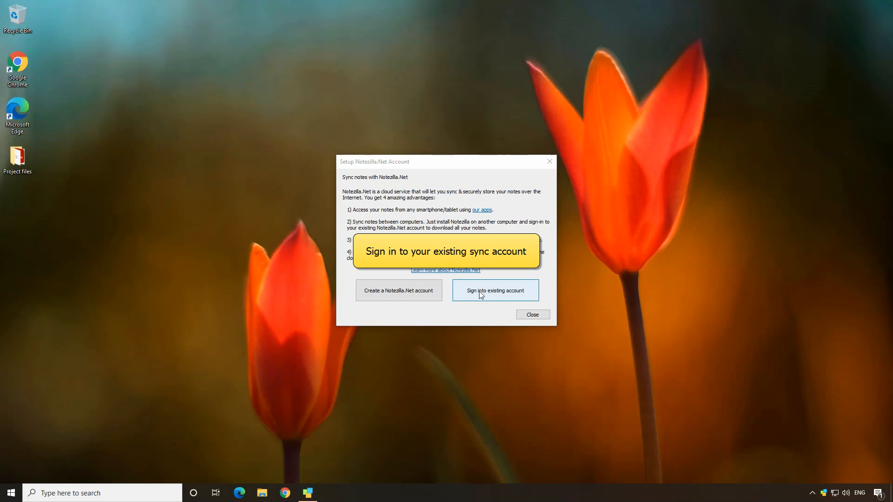
left_click(494, 290)
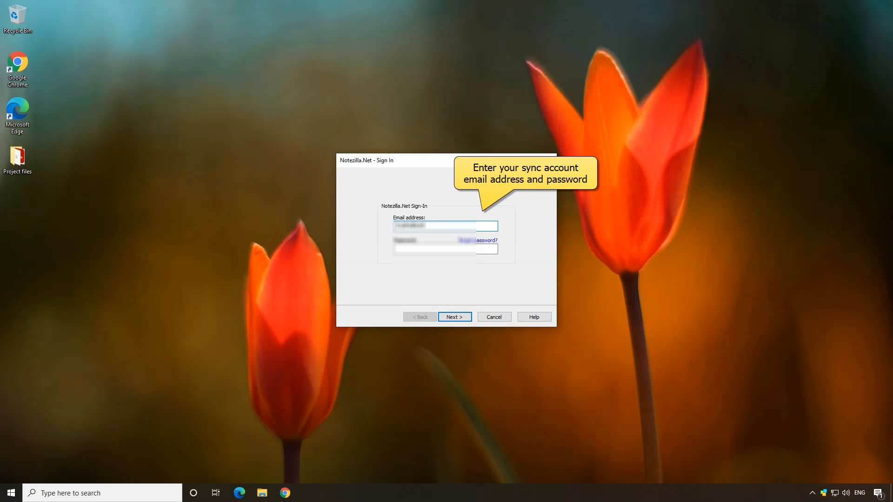
type("email@example.com")
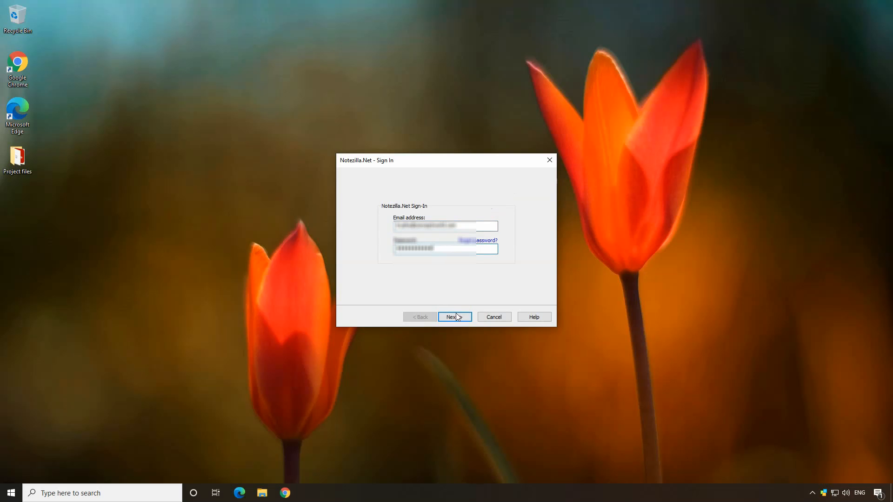
left_click(453, 317)
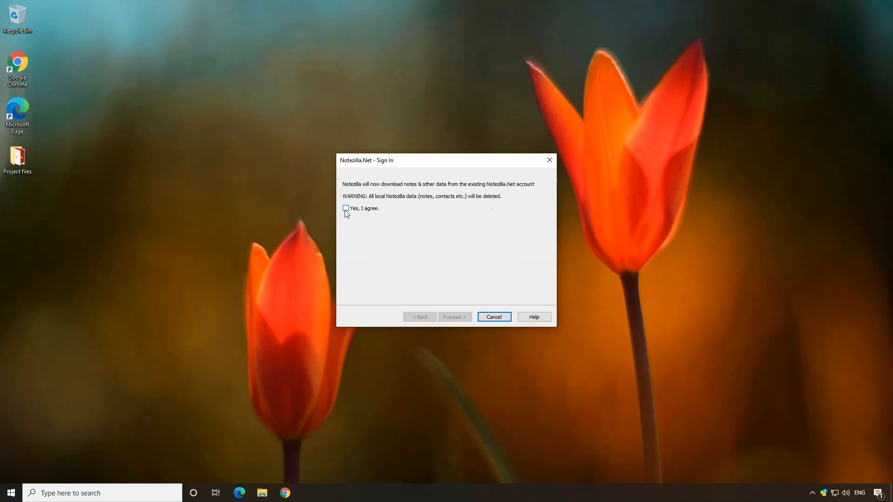
left_click(345, 209)
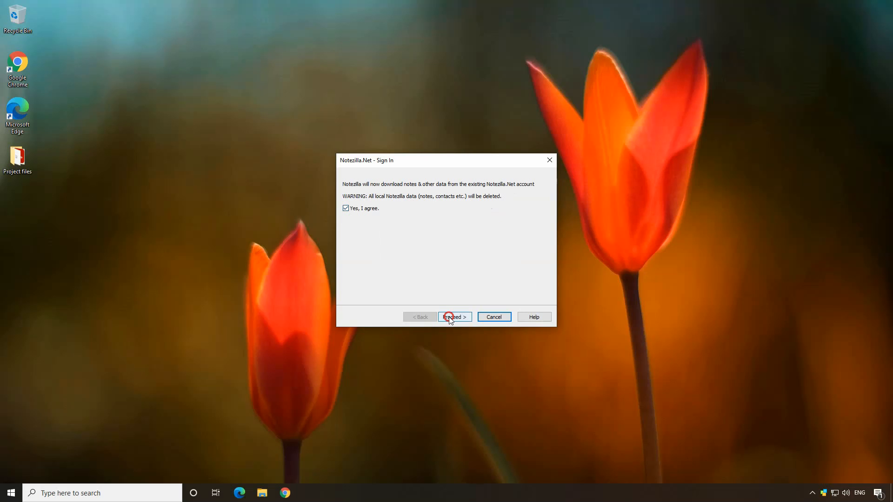
left_click(454, 317)
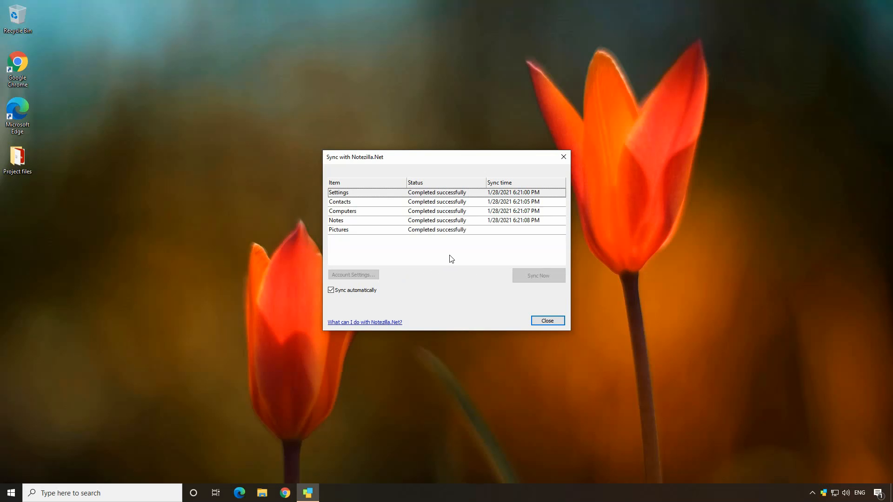
Close the completed Sync with Notezilla.Net window, restoring the quote and TO DO notes.
left_click(546, 320)
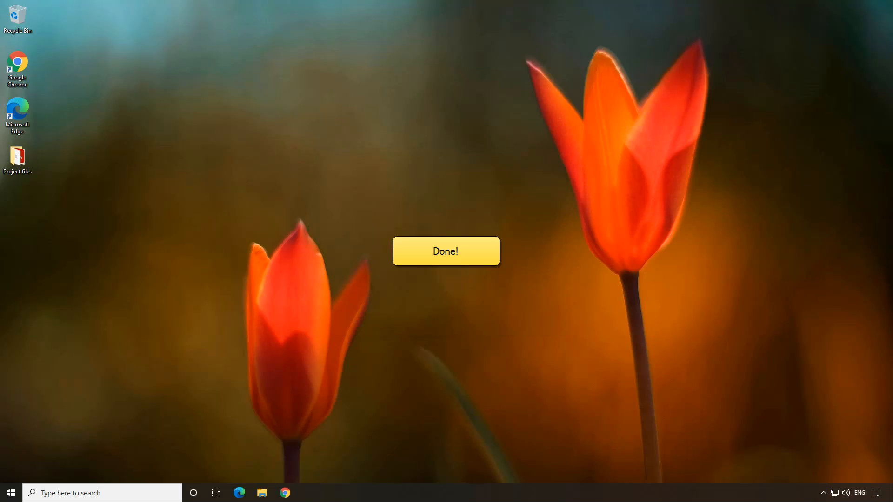
left_click(446, 251)
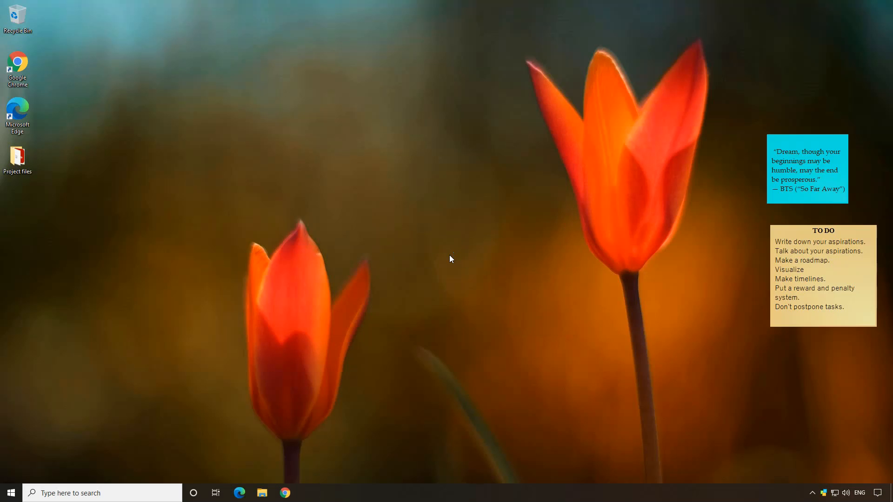